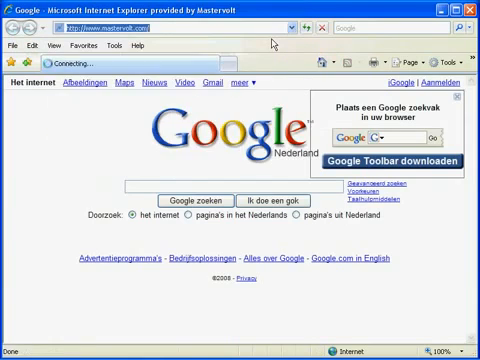
Step: Load the Mastervolt website and browse its software downloads list containing the MasterAdjust setup
key("Return")
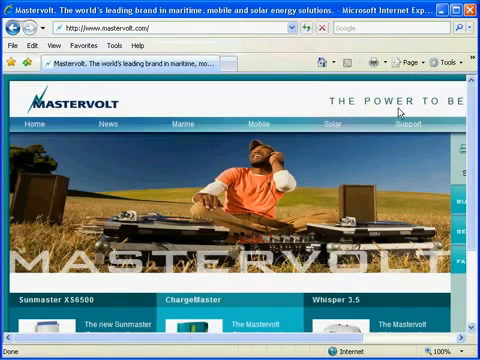
left_click(404, 124)
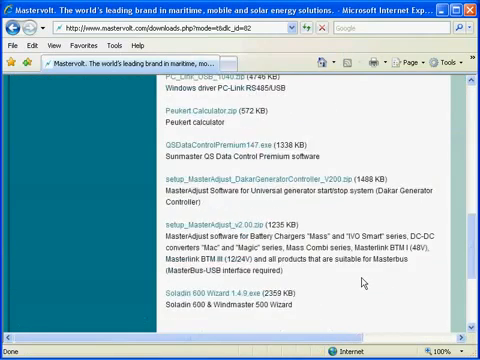
scroll("down", 3)
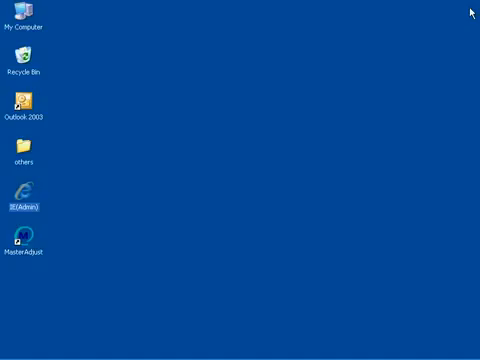
mouse_move(22, 240)
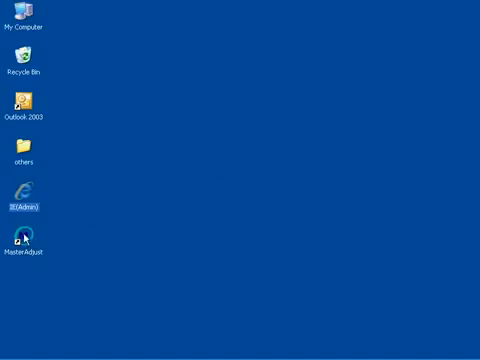
Step: Launch MasterAdjust 2.00 from its desktop icon
double_click(24, 240)
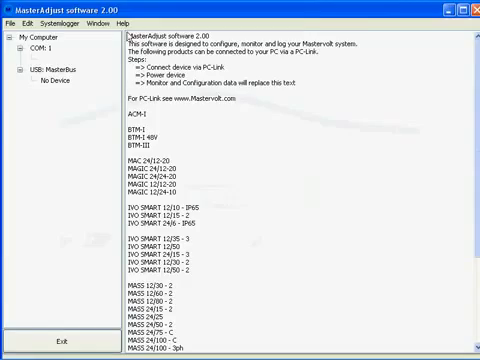
Step: Run Help > Check for updates and install the available MasterAdjust 2.10 update
left_click(122, 18)
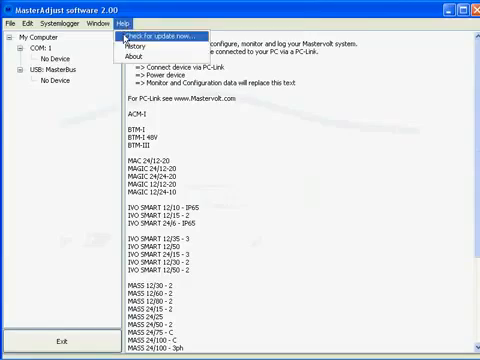
left_click(162, 36)
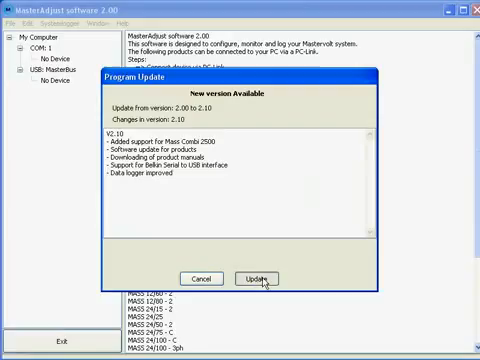
left_click(254, 278)
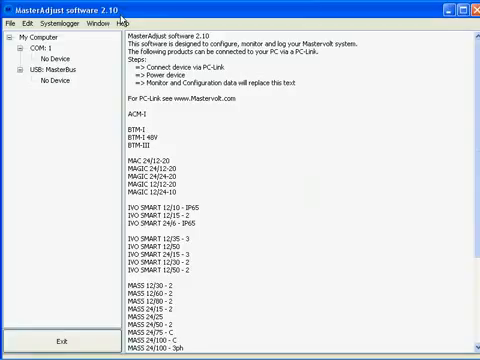
Step: Select the MasterShunt under USB MasterBus and bring up its context menu of device actions
left_click(54, 80)
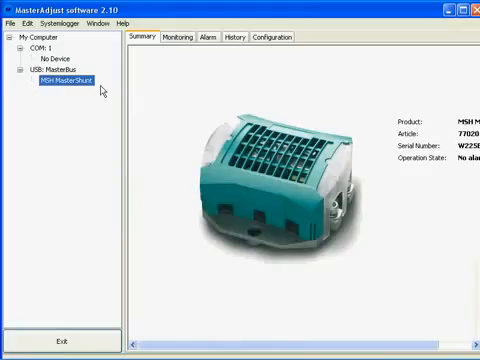
right_click(64, 86)
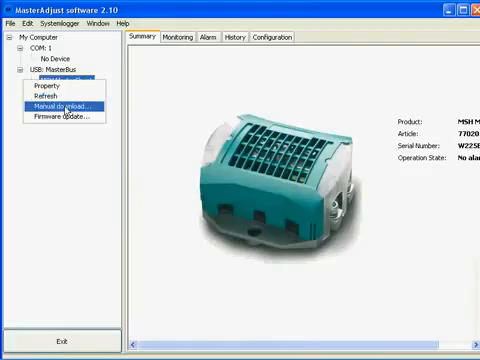
Step: Download the MasterShunt 500 user manual and look through it in Adobe Reader
left_click(60, 104)
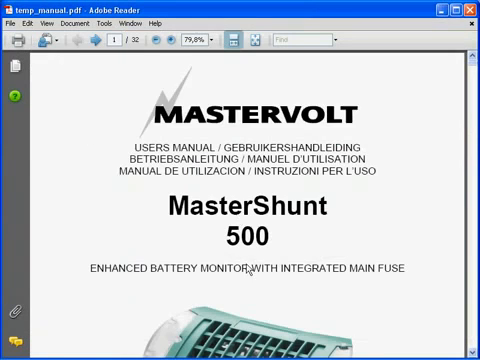
scroll("down", 3)
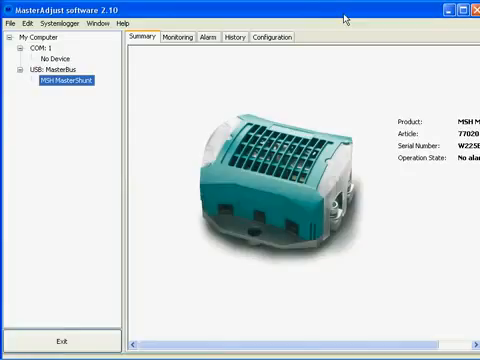
Step: Reveal the DC relay in the MasterBus tree and show its summary details
left_click(68, 76)
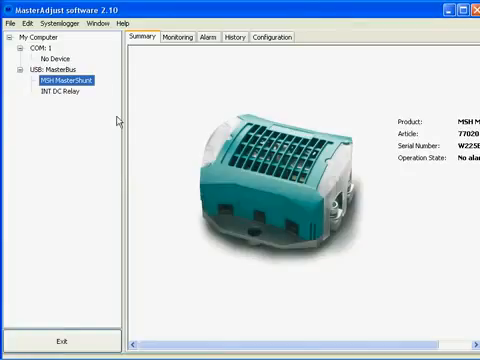
left_click(64, 98)
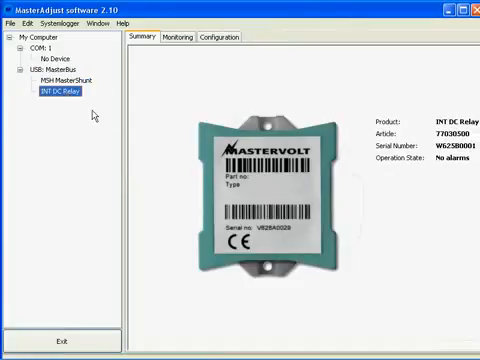
mouse_move(290, 16)
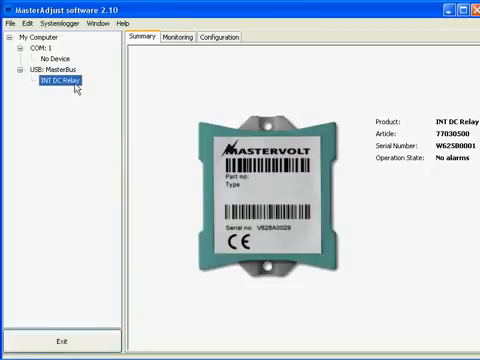
Step: Download the DC relay firmware, install it on the relay and confirm the successful update
right_click(62, 80)
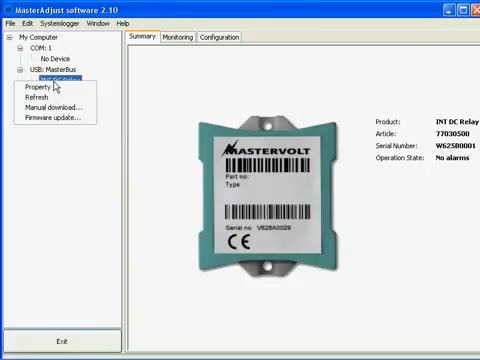
mouse_move(56, 120)
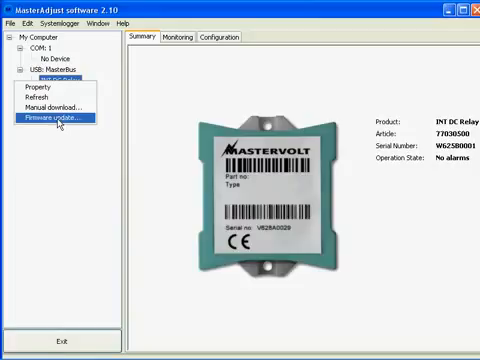
left_click(66, 122)
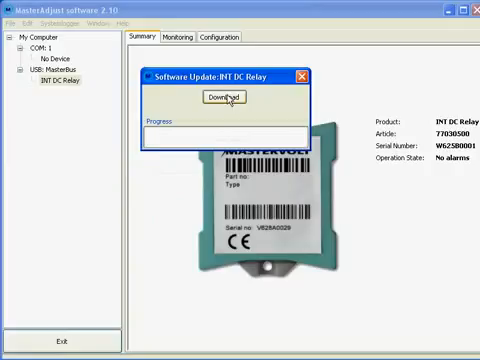
left_click(224, 98)
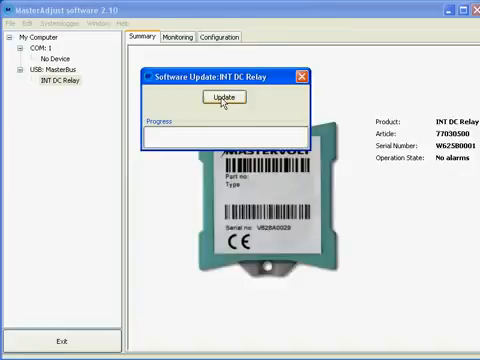
left_click(224, 96)
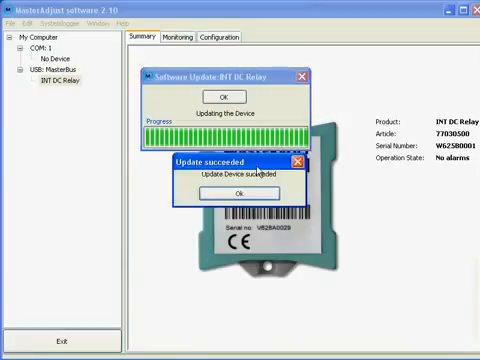
left_click(236, 192)
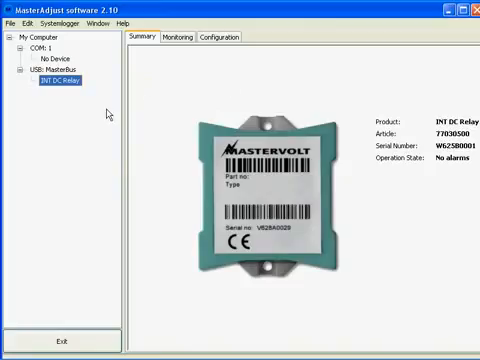
Step: Show the DC relay's Monitoring details with state and override reading Standby
left_click(178, 38)
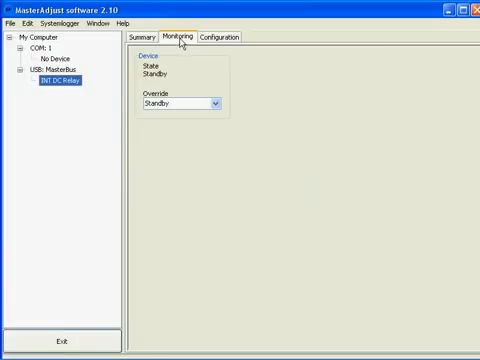
mouse_move(220, 36)
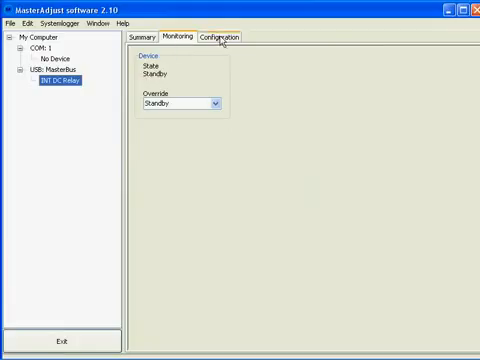